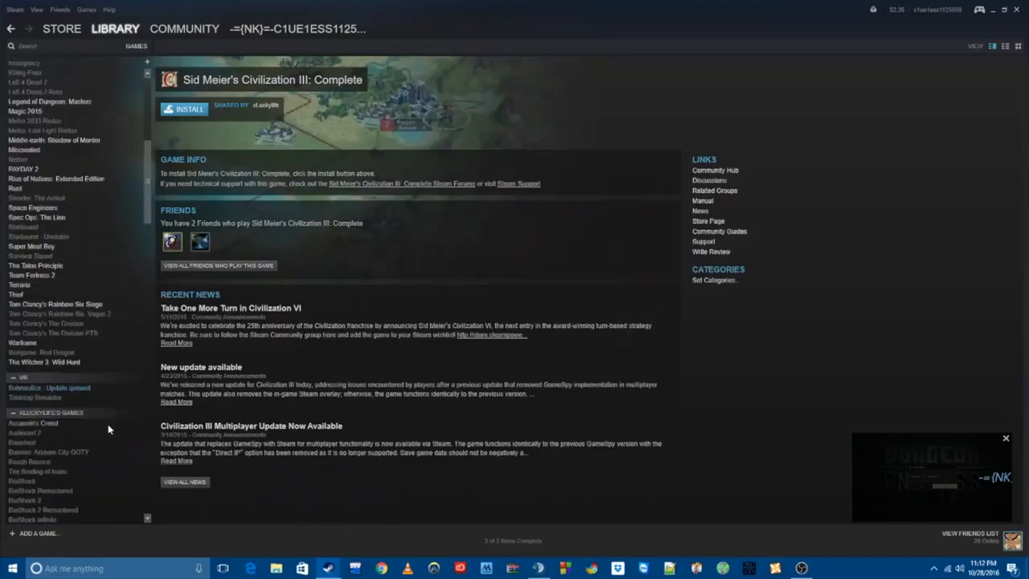
Select DARK SOULS III in the library sidebar to show its game page.
left_click(32, 177)
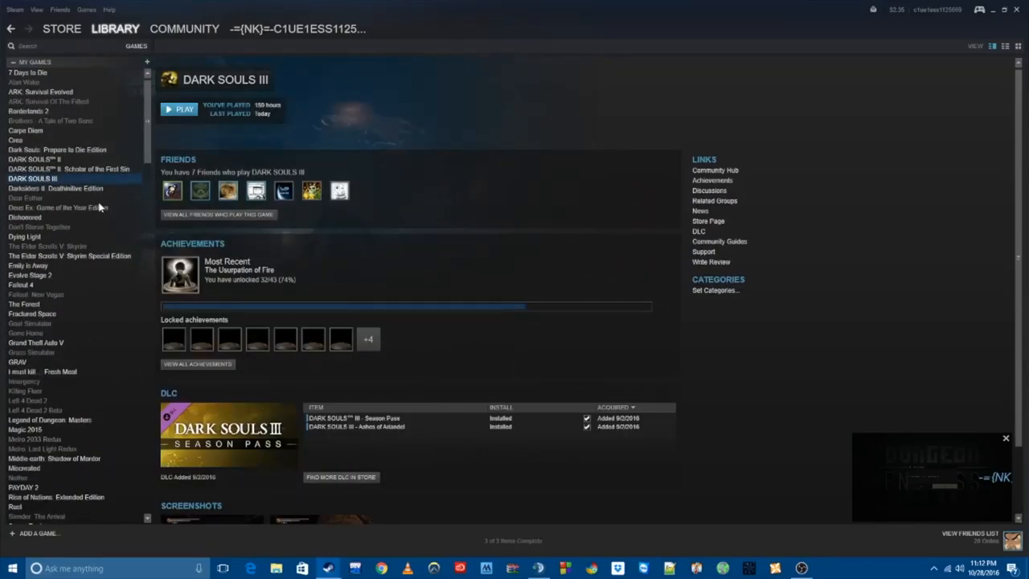